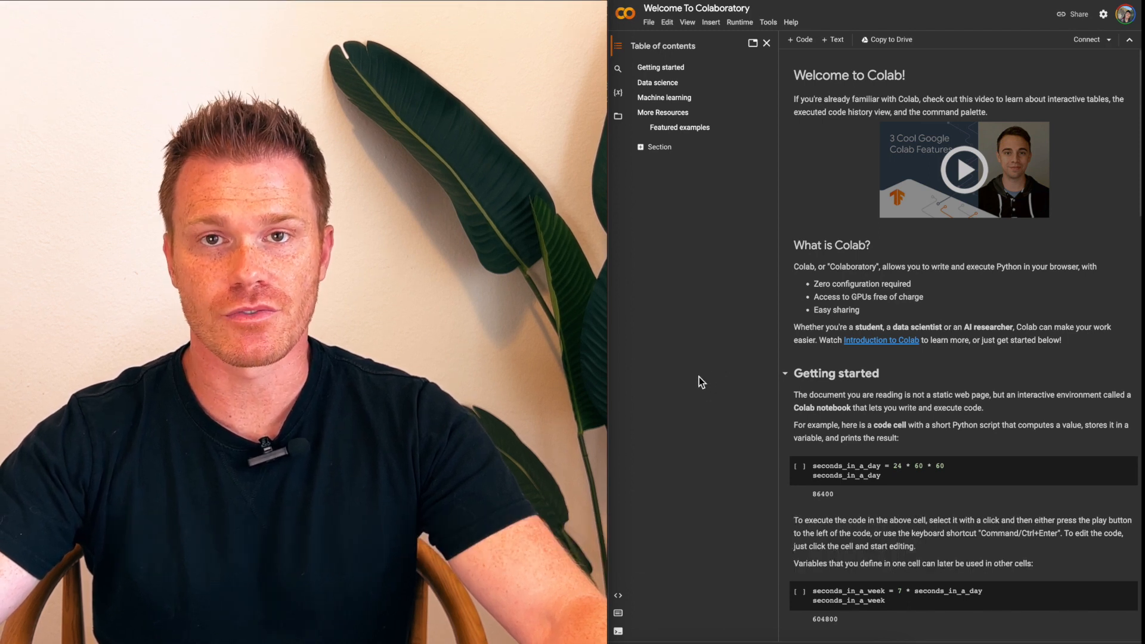
mouse_move(634, 395)
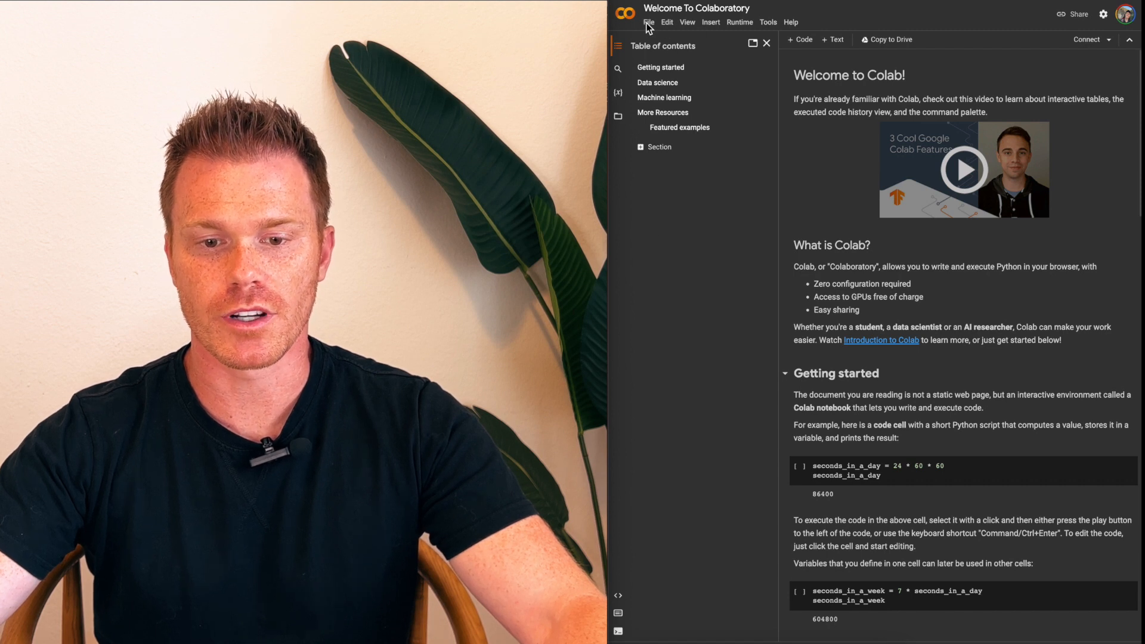
Step: Create a new blank notebook, Untitled1.ipynb, from the File menu
left_click(648, 22)
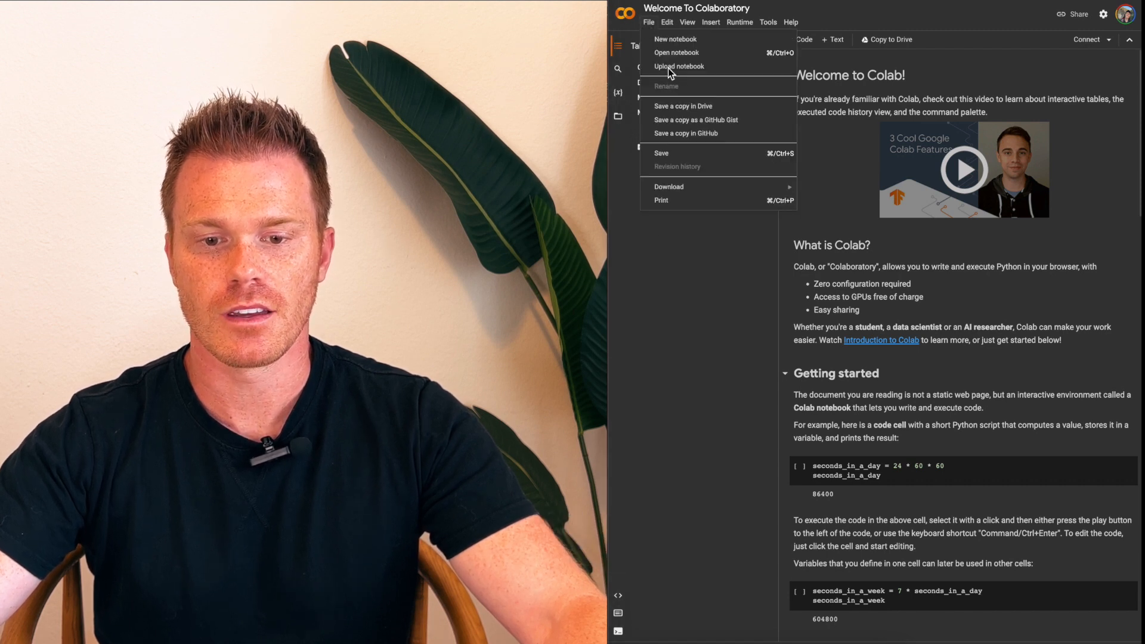
left_click(676, 52)
type("!")
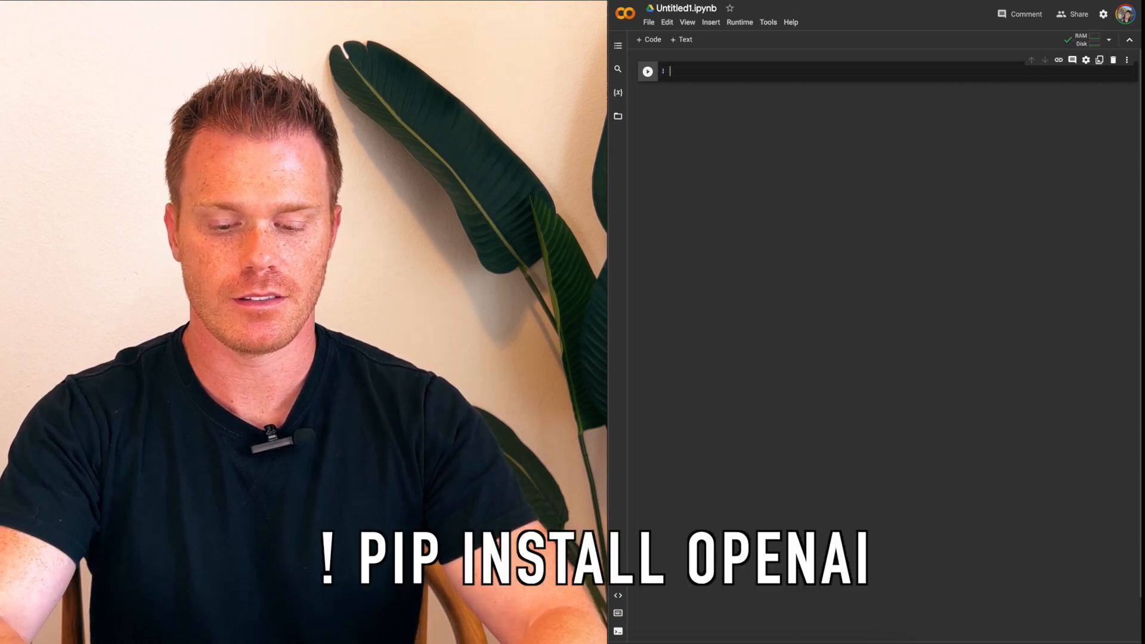
Step: Run !pip install openai and !pip install gradio in the first cell, then add an import cell
type("pip install")
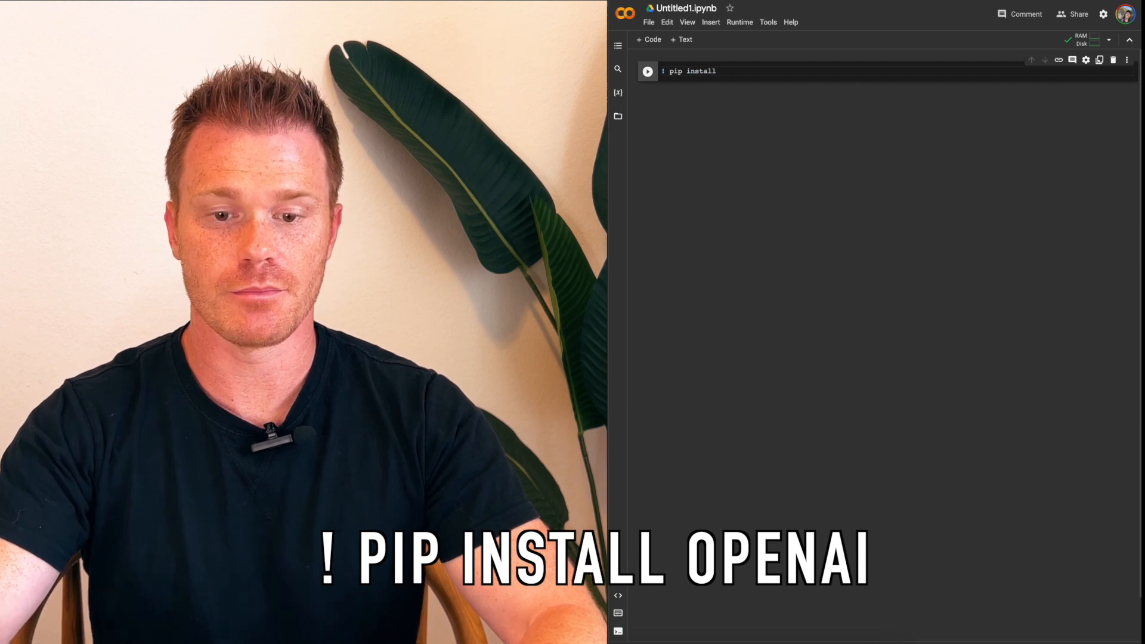
type("openai")
type("! pip")
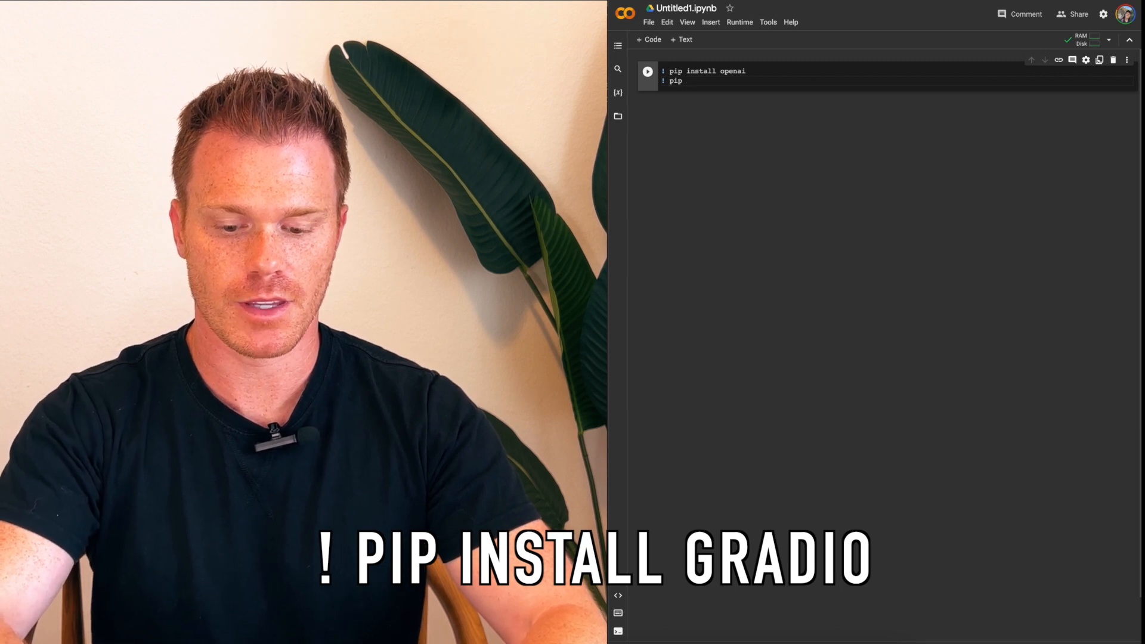
type("install g")
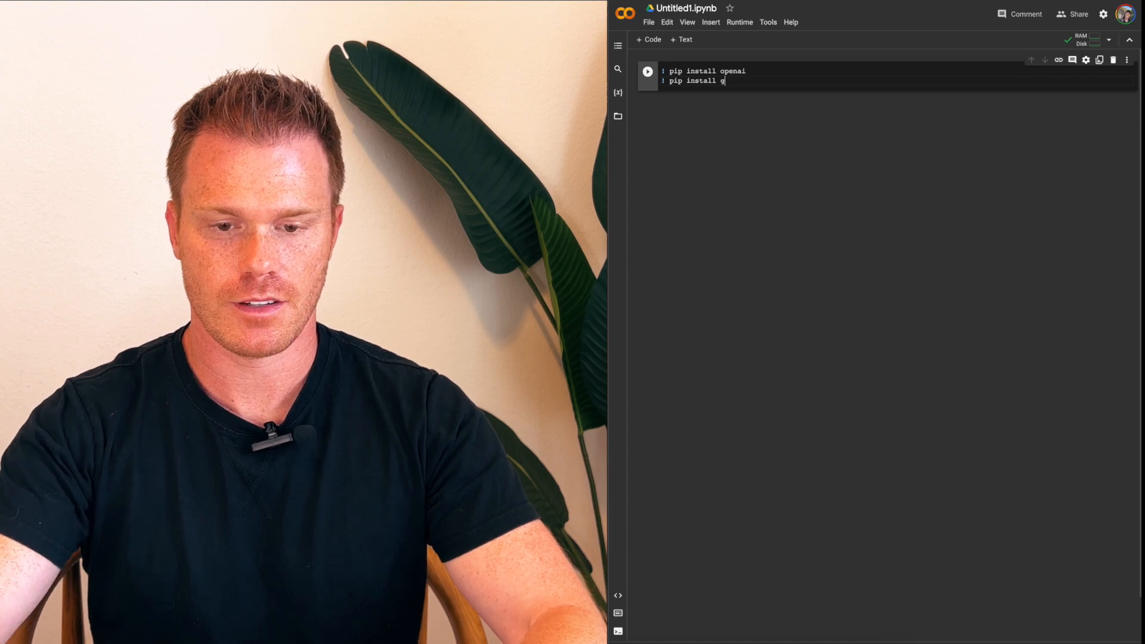
type("radio")
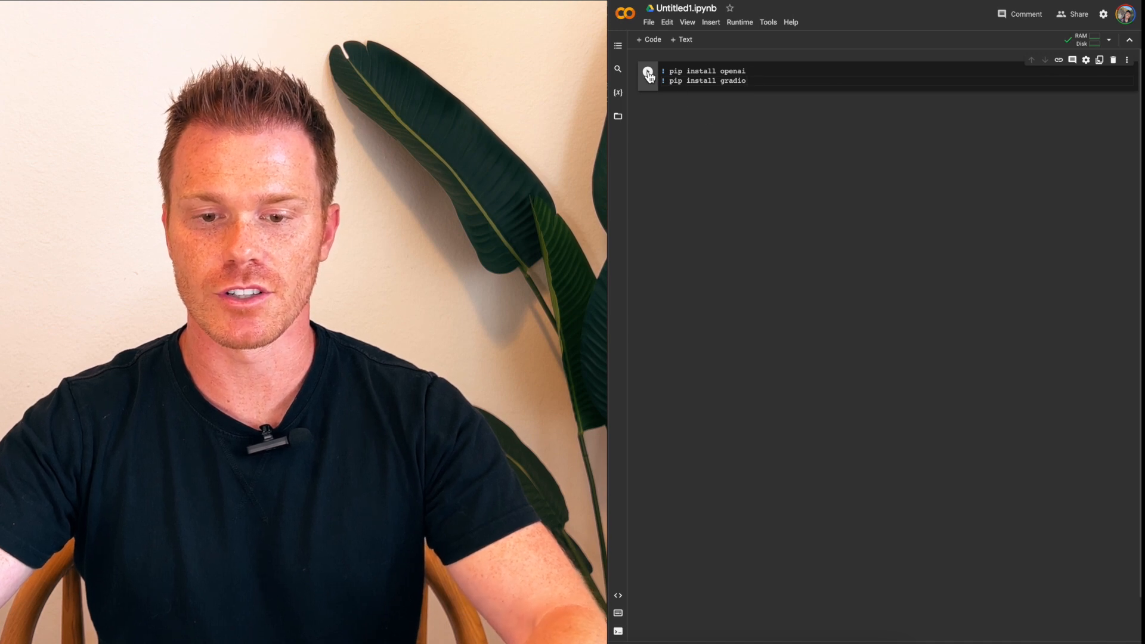
mouse_move(647, 76)
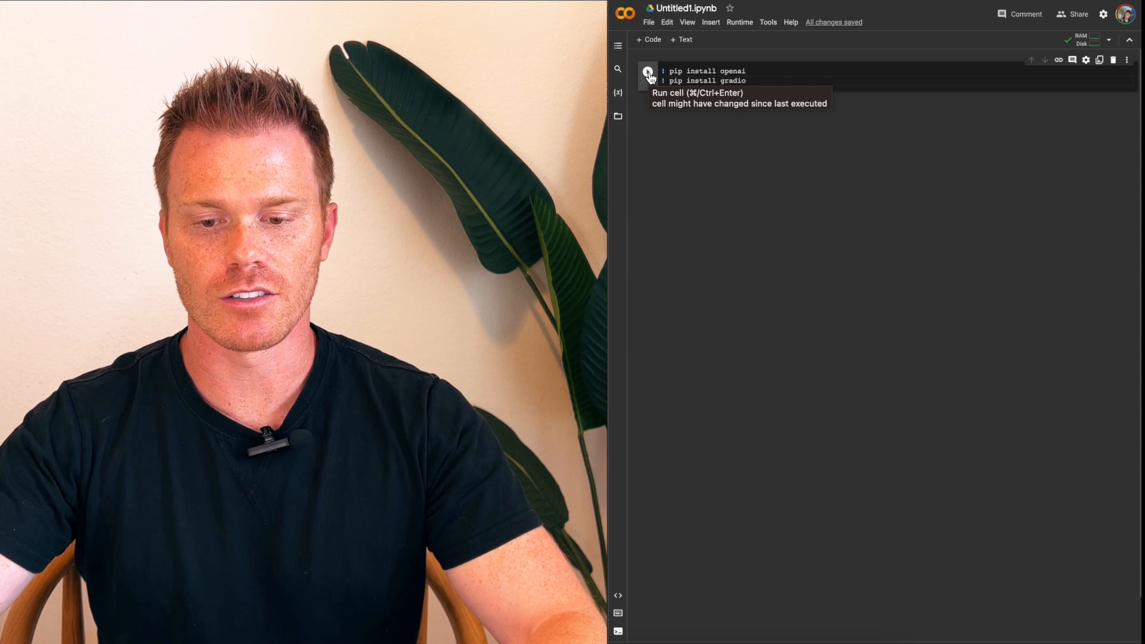
left_click(646, 71)
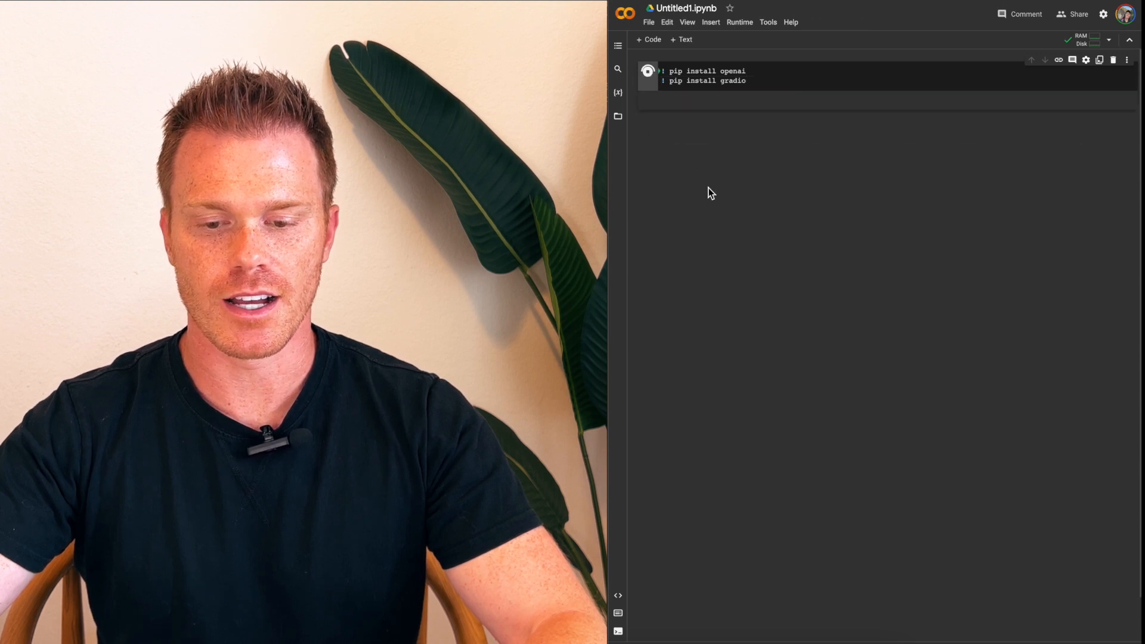
left_click(646, 71)
type("import opena")
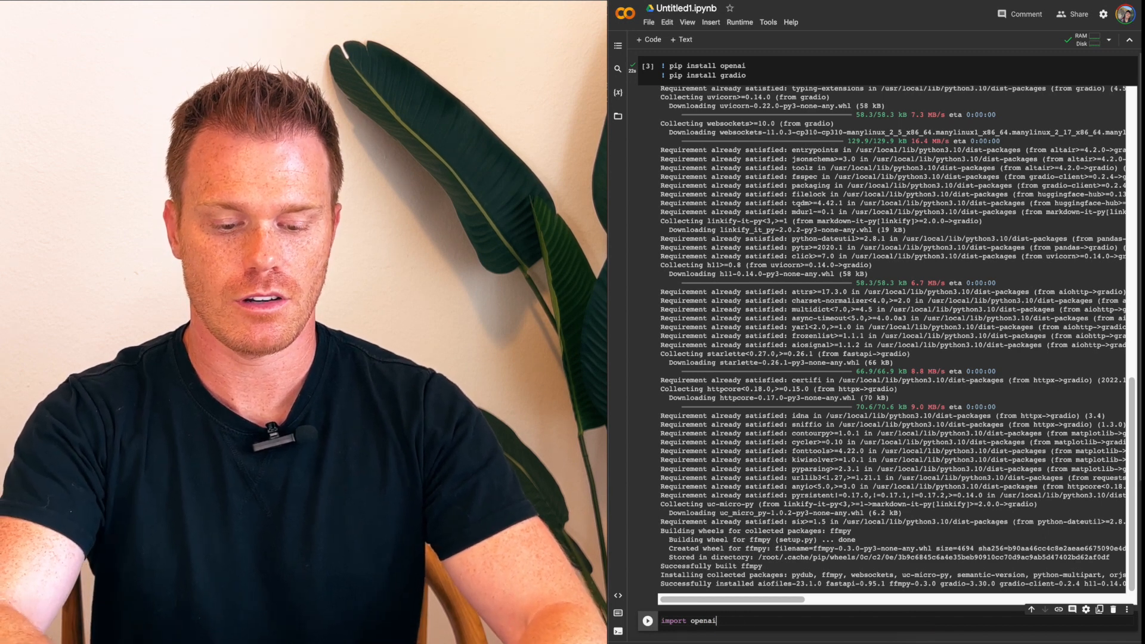
Step: Add import gradio below import openai and run the import cell
type("import gradio")
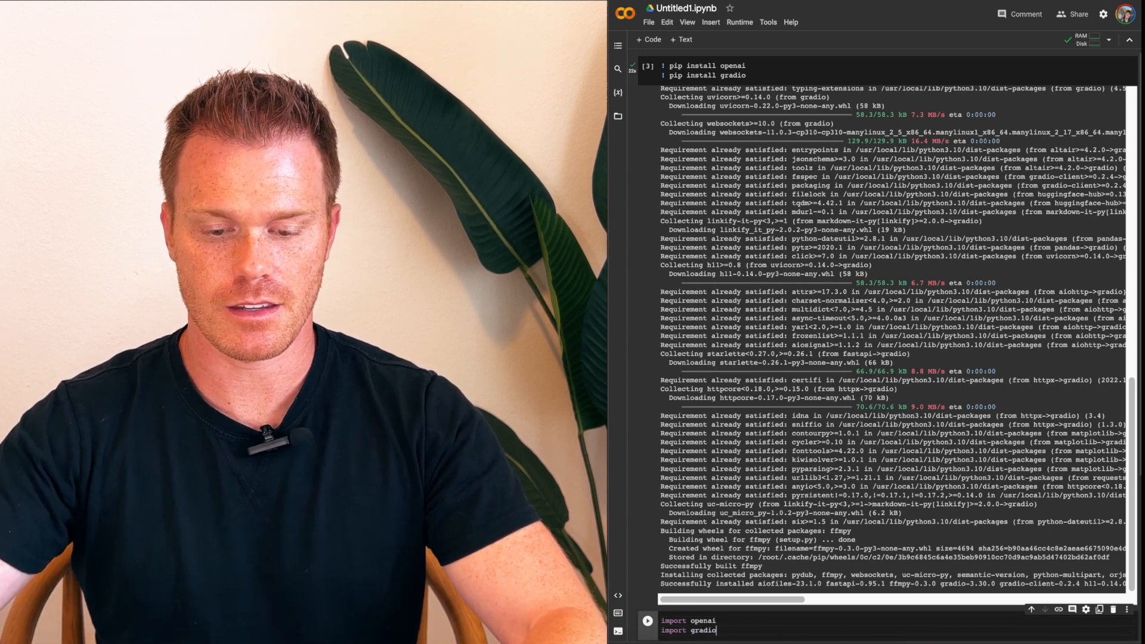
left_click(647, 65)
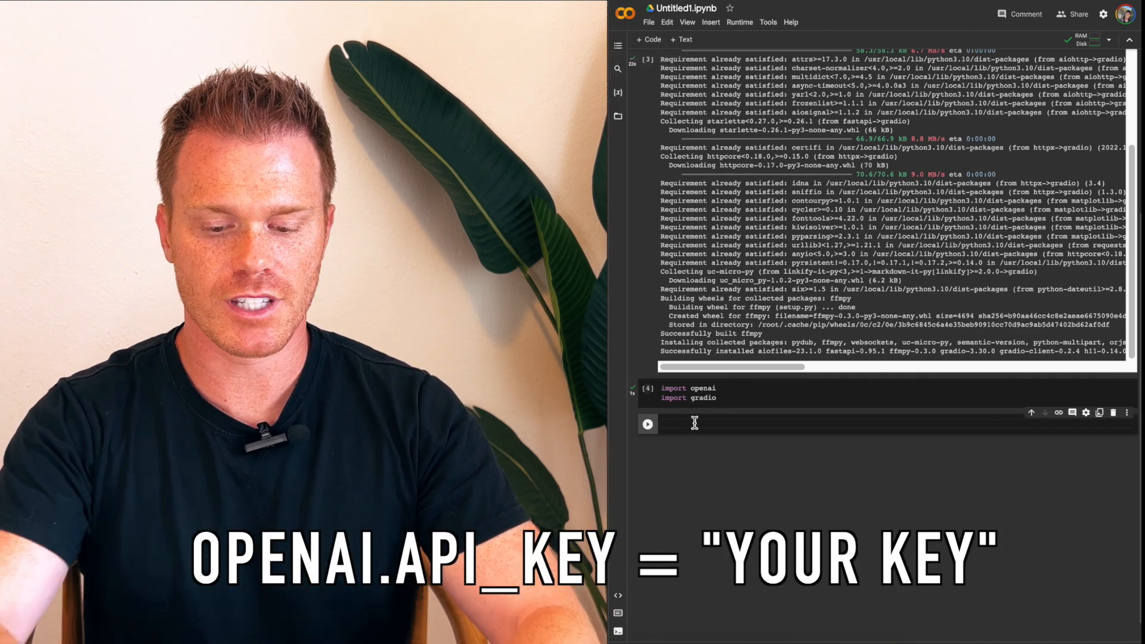
Step: Enter openai.api_key = "<key>" in a new cell and run it
type("ope")
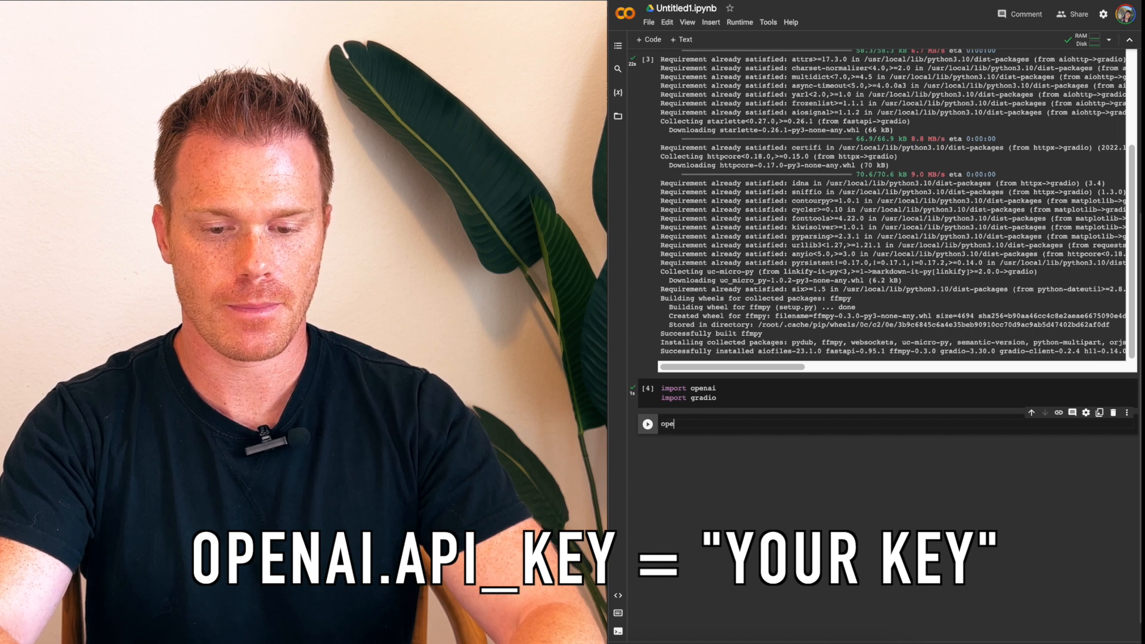
type("nai")
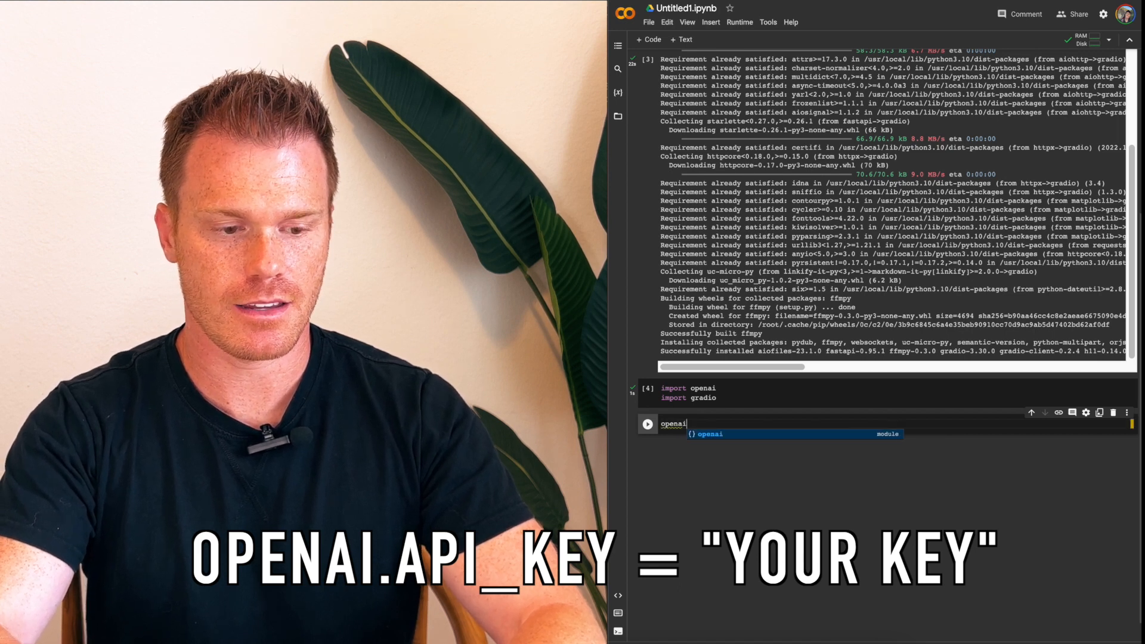
type(".")
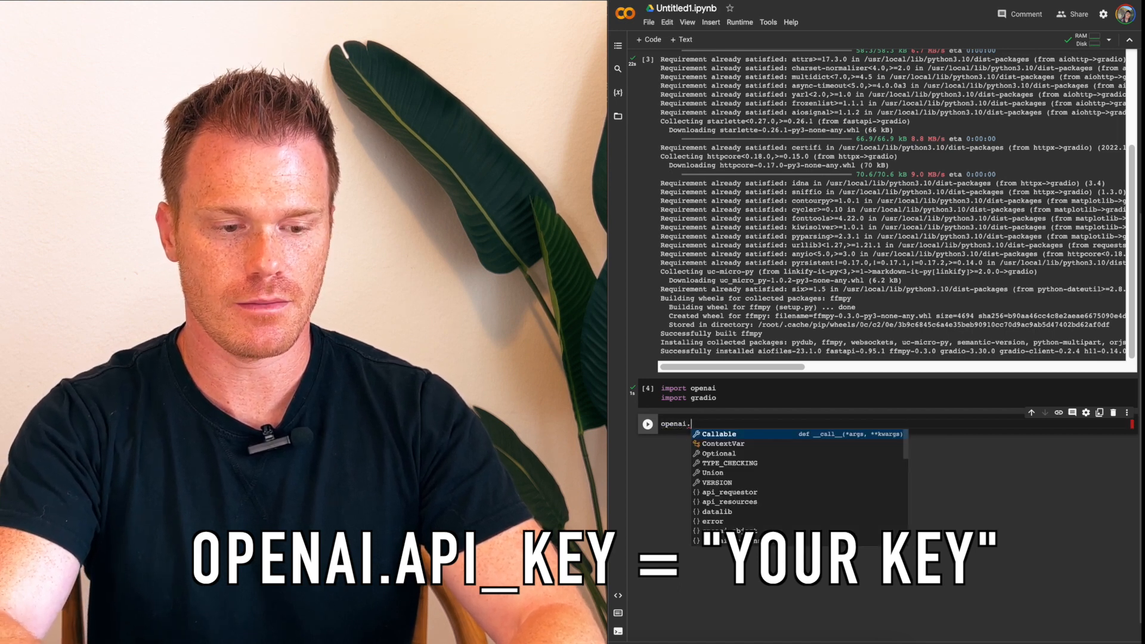
type("api_")
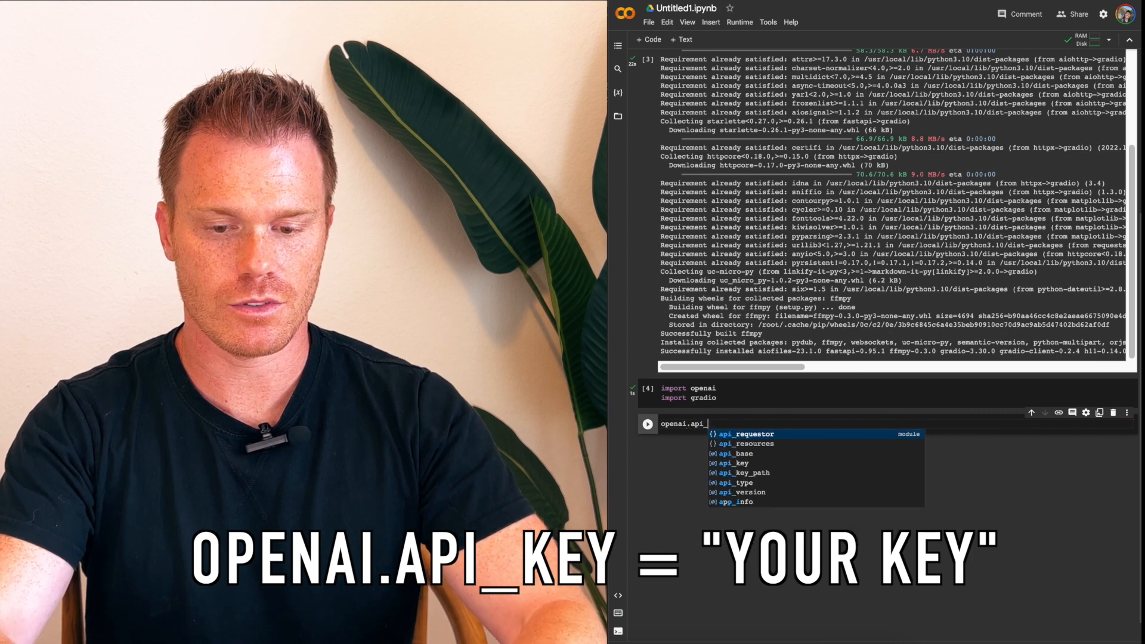
type("key =")
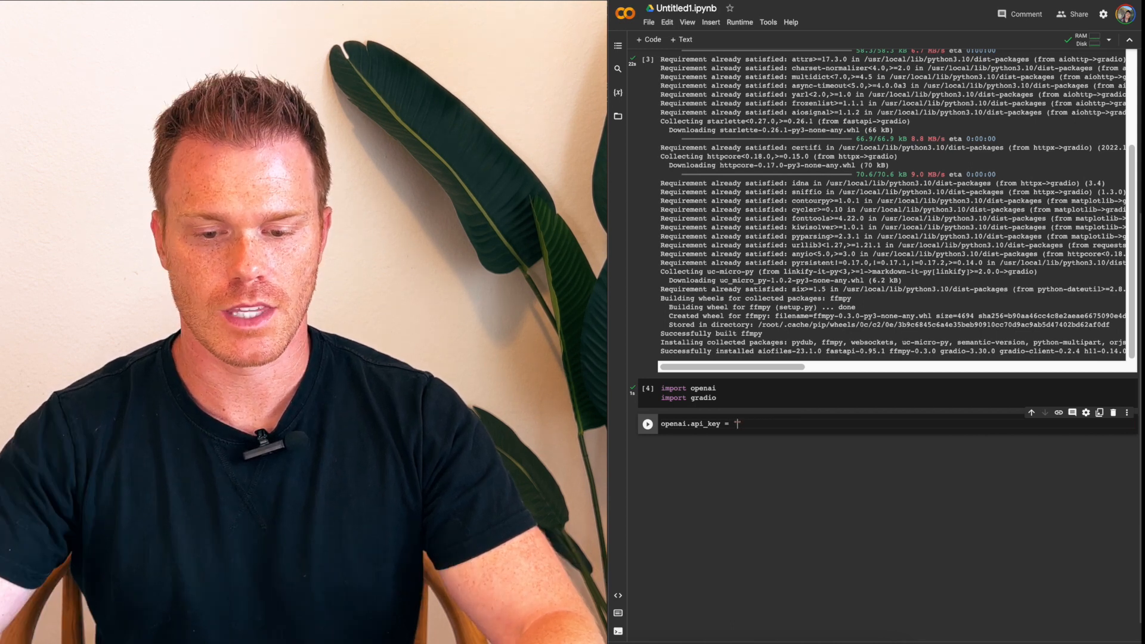
type("\"\"")
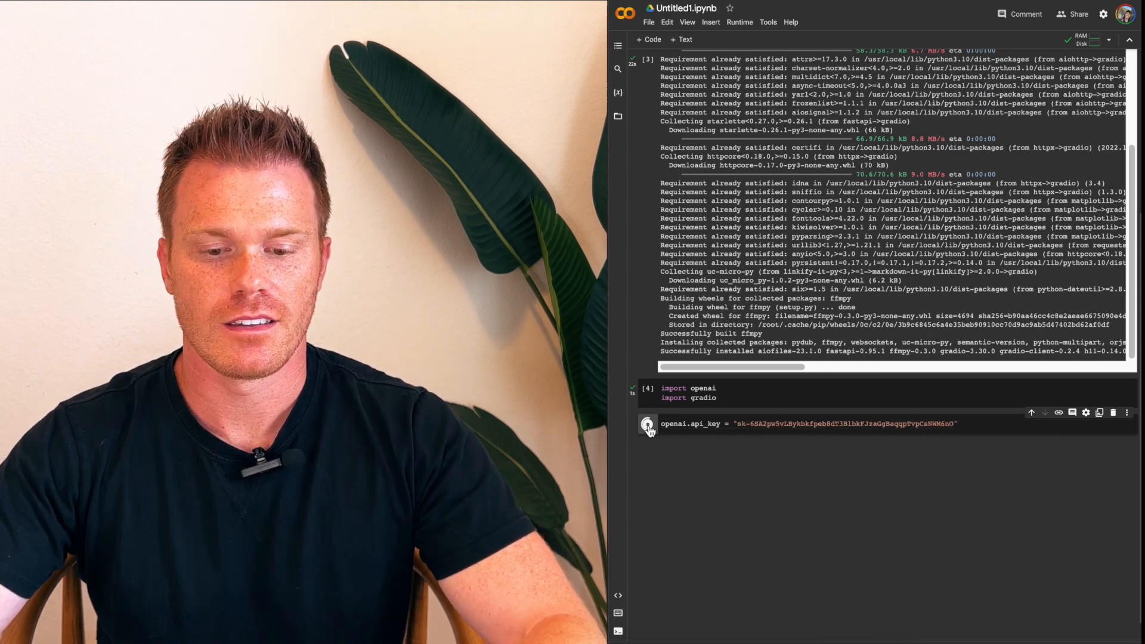
left_click(646, 423)
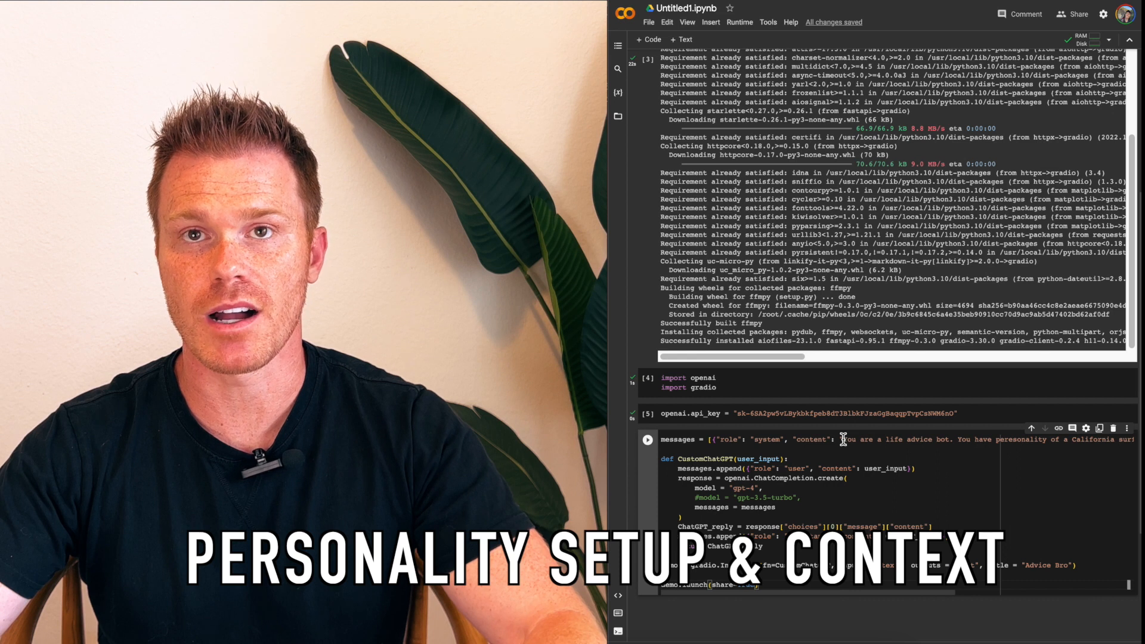
Step: Review the life-advice surfer prompt and gpt-4 model setting, then launch Advice Bro with share=True
double_click(849, 438)
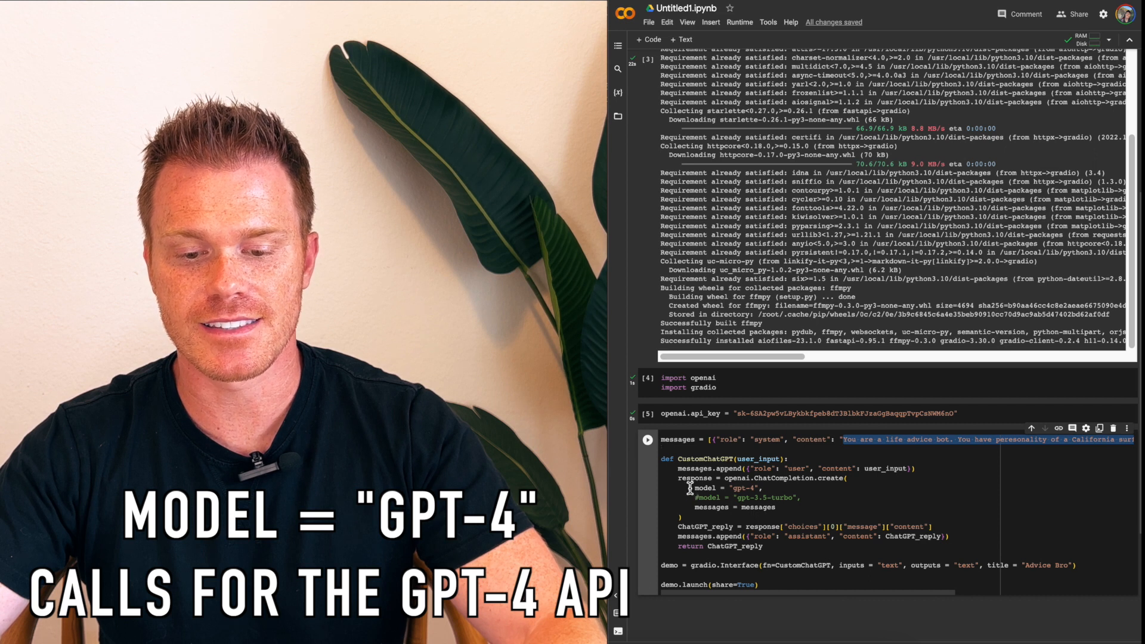
double_click(741, 488)
type("#")
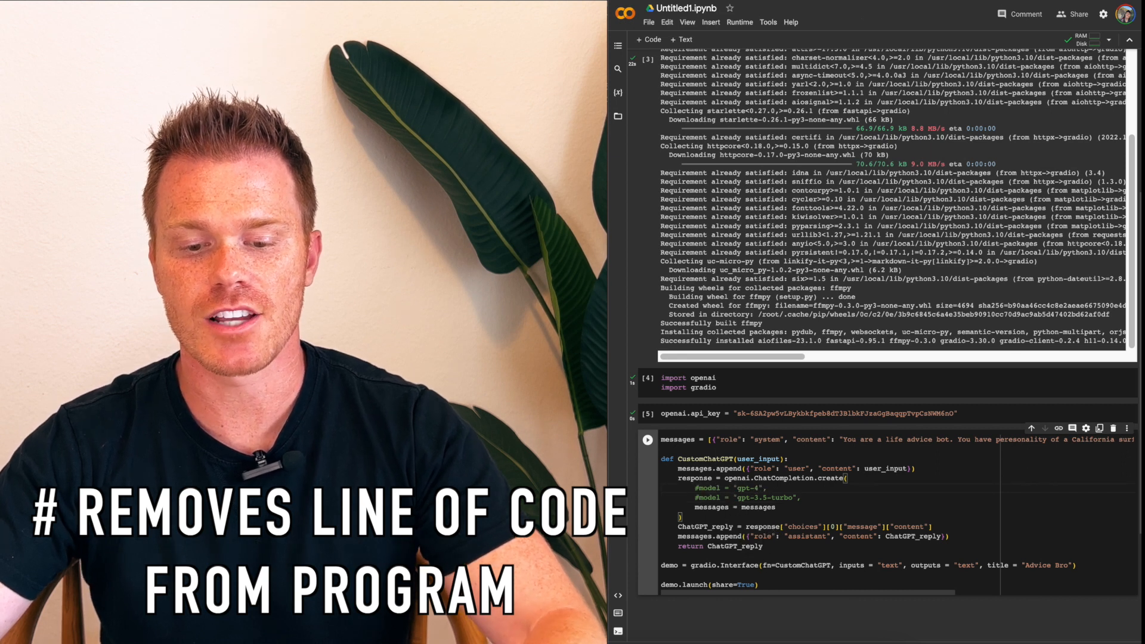
left_click(695, 497)
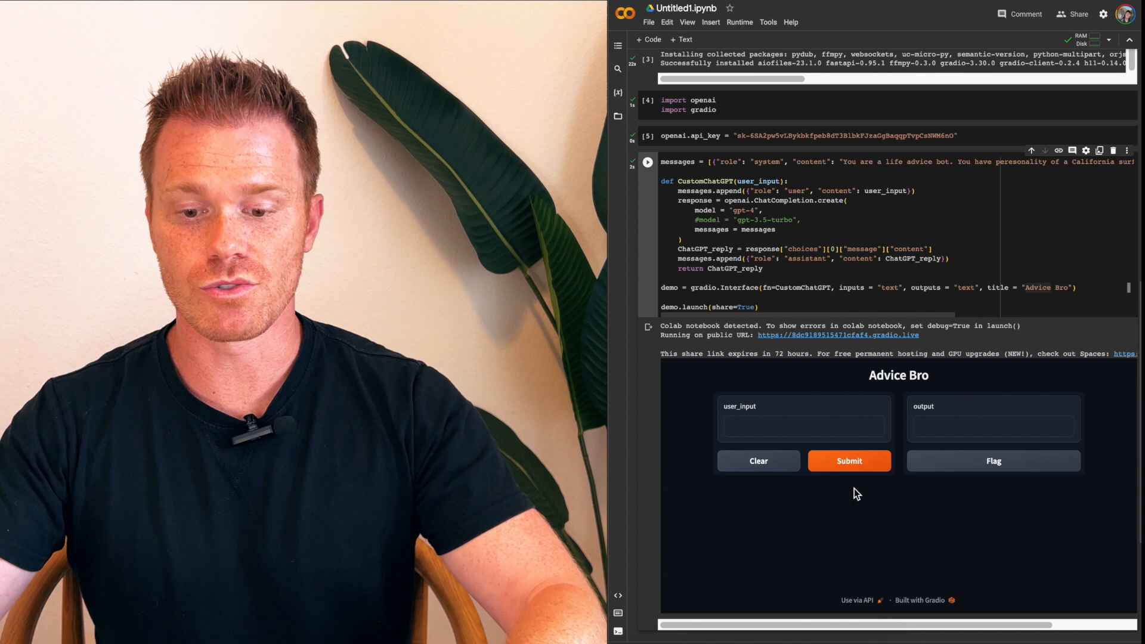
Step: Submit 'What should I get my girlfriend for her birthday' to Advice Bro for a surfer-style reply
type("What should i get my girlfriend for")
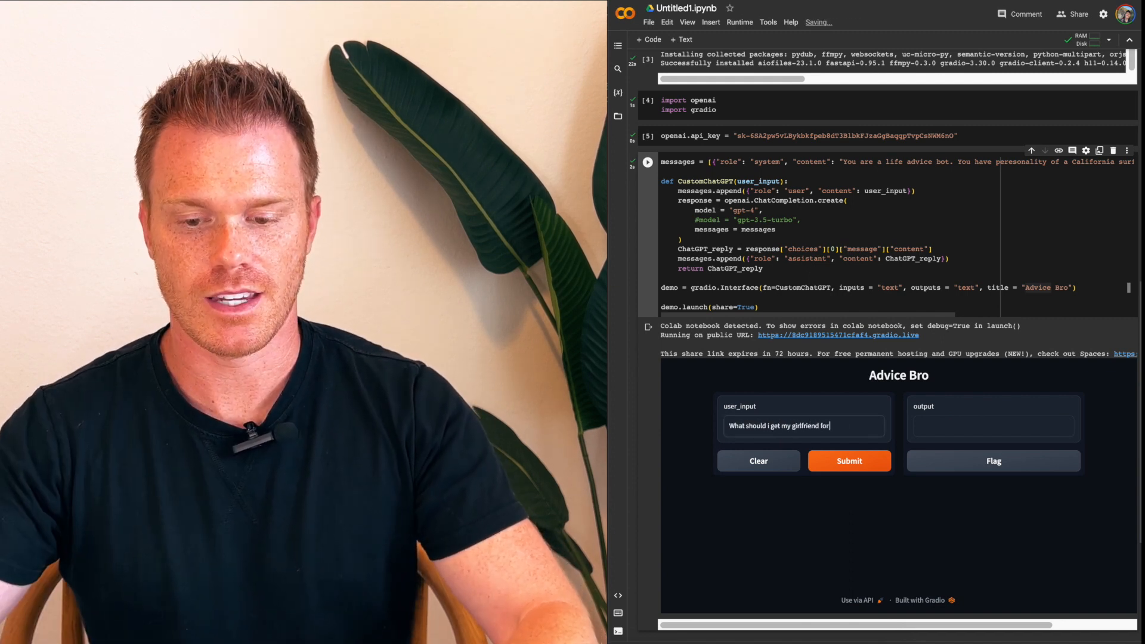
left_click(848, 460)
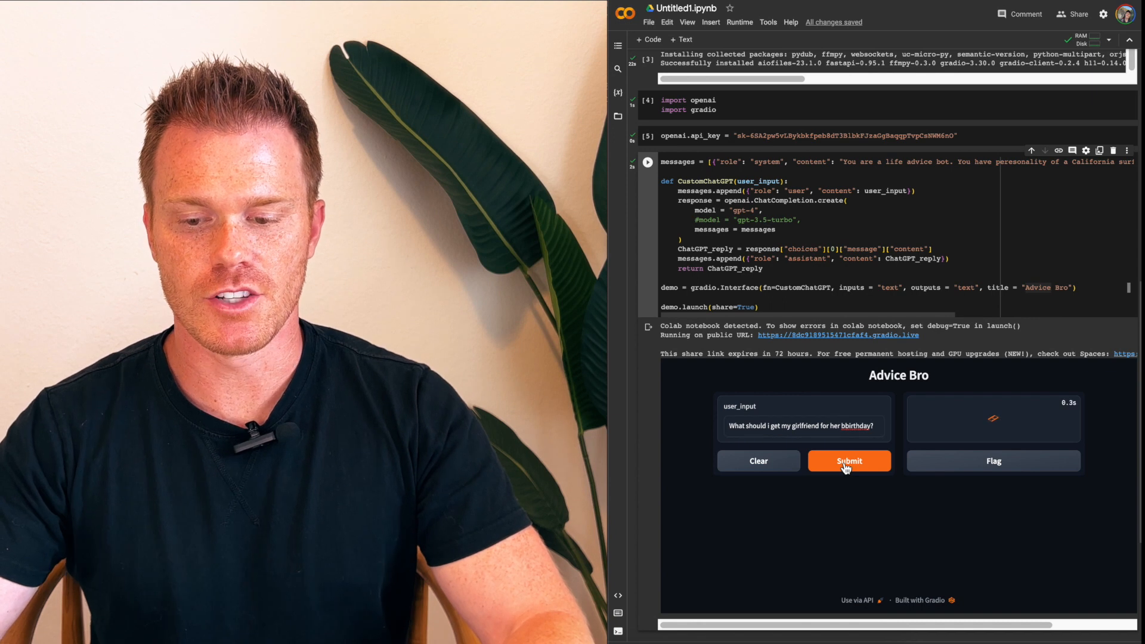
left_click(849, 460)
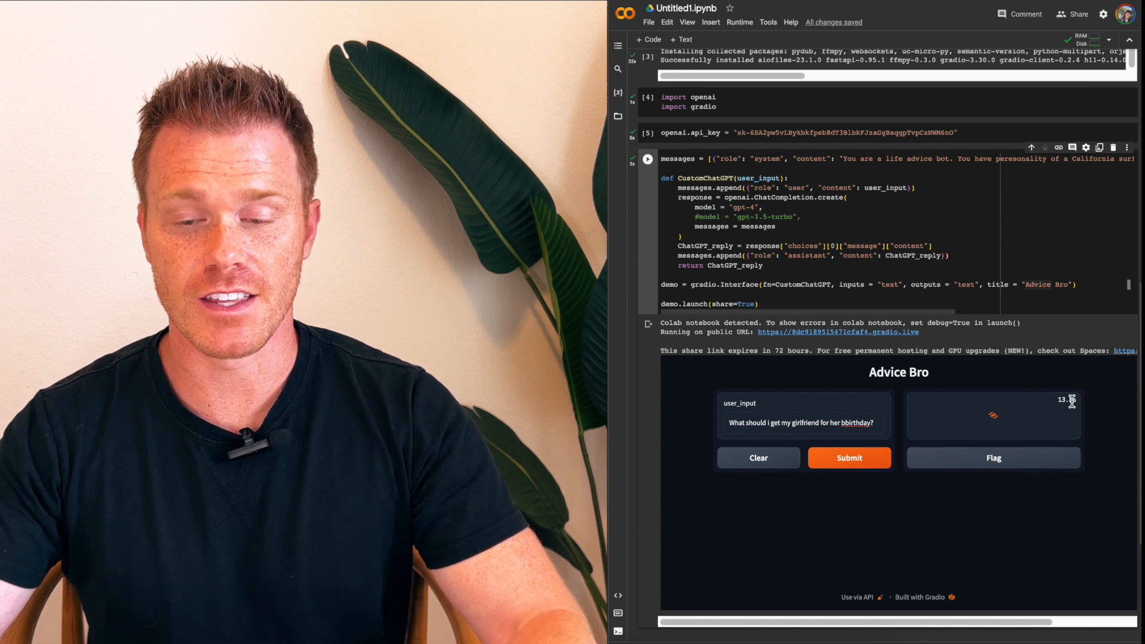
left_click(848, 458)
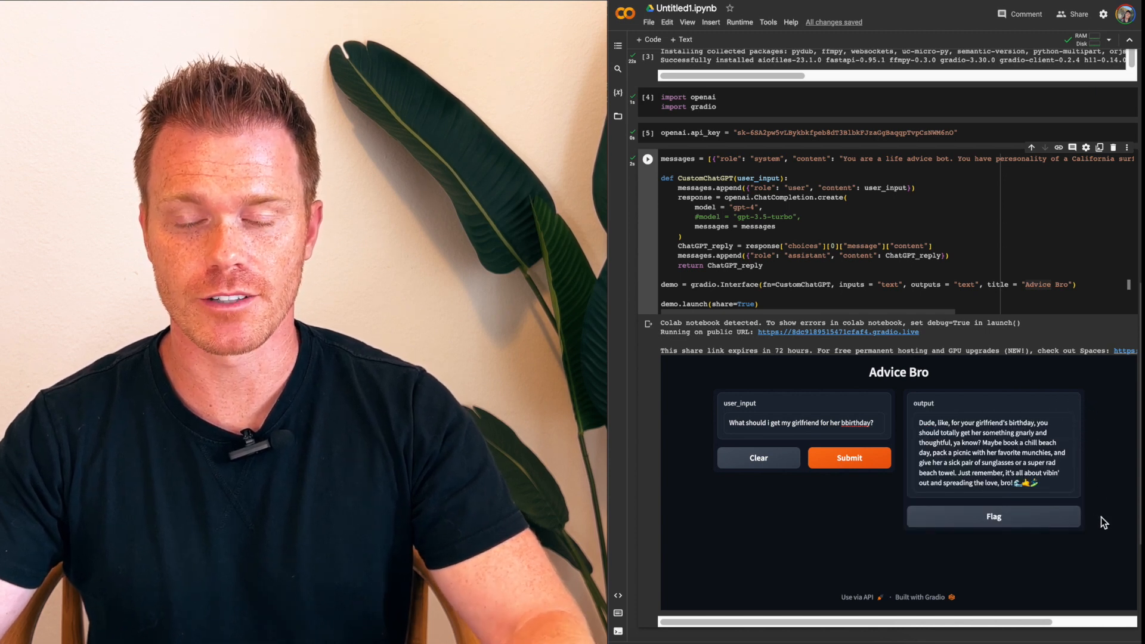
mouse_move(1121, 514)
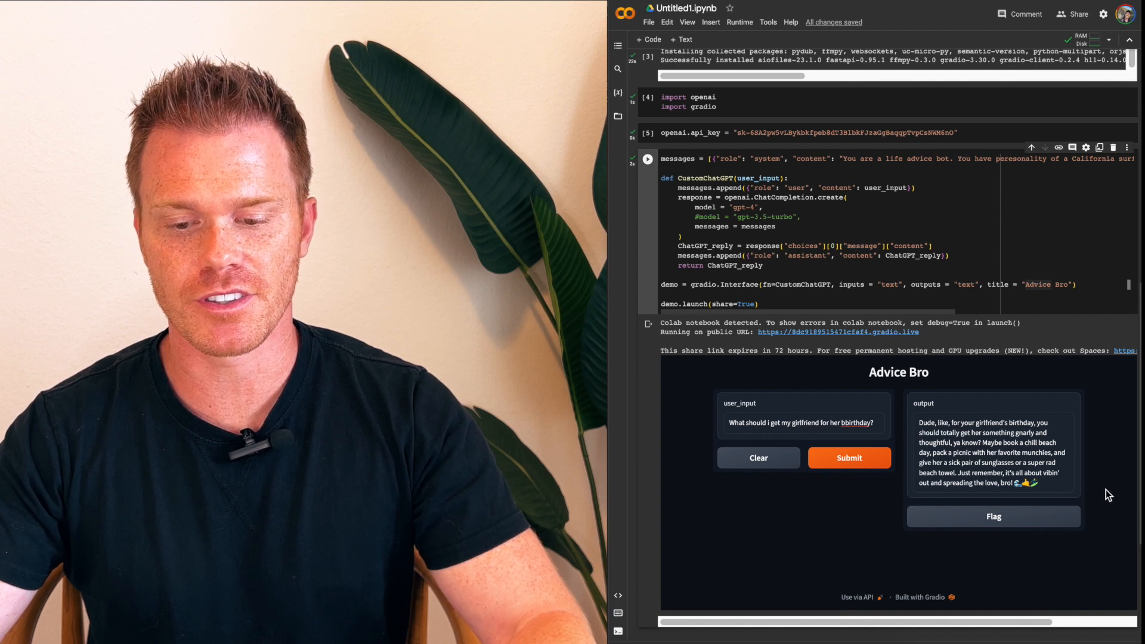
mouse_move(1086, 509)
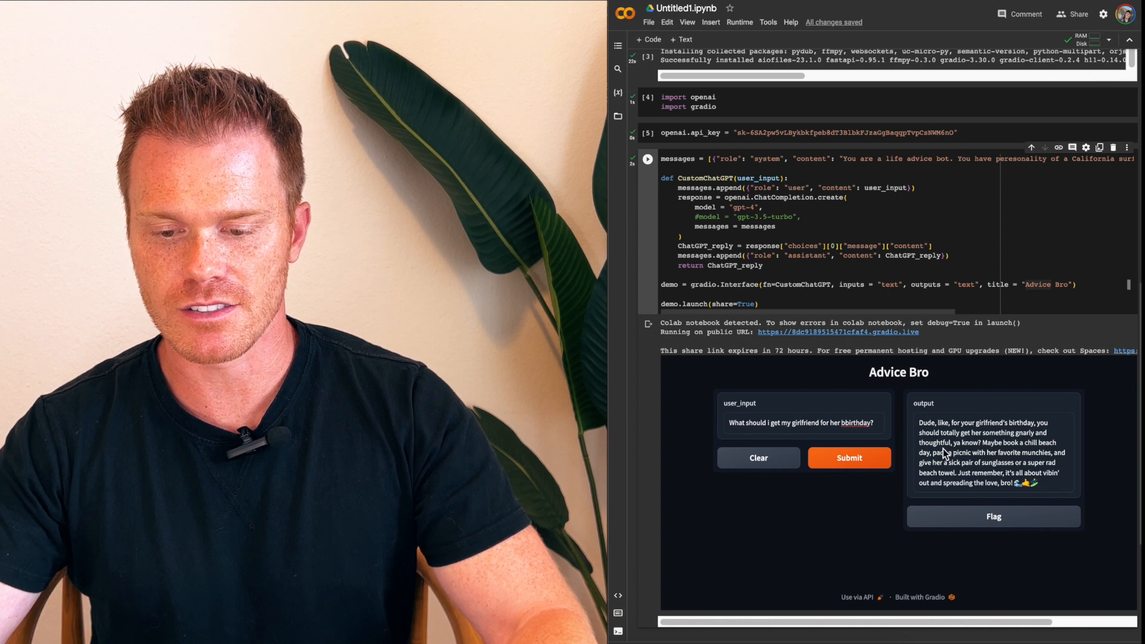
mouse_move(989, 449)
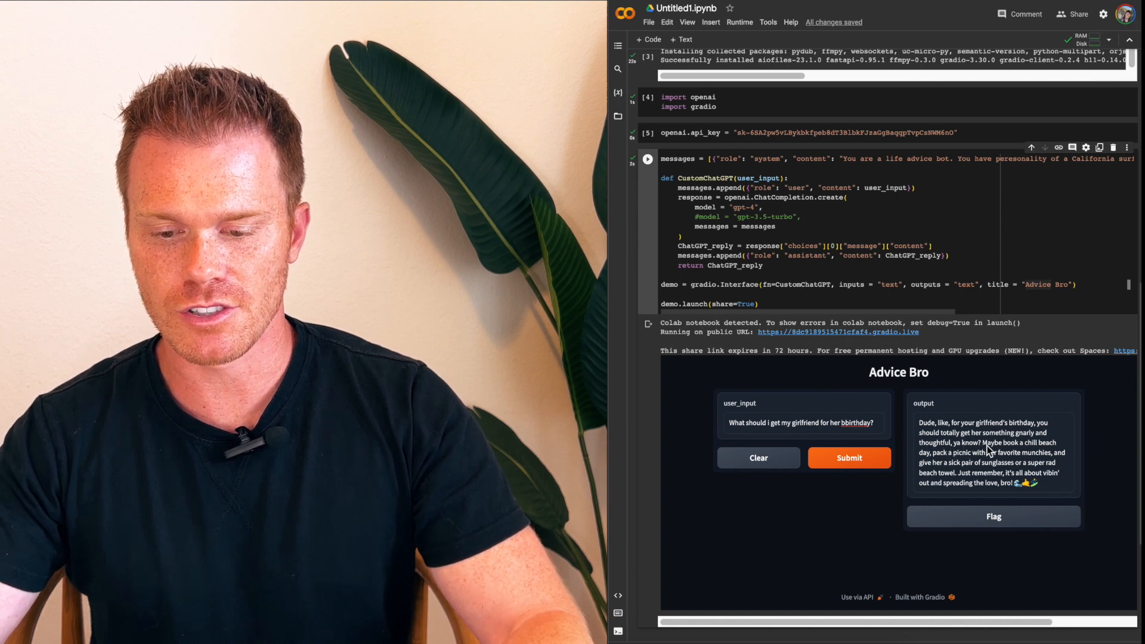
mouse_move(978, 452)
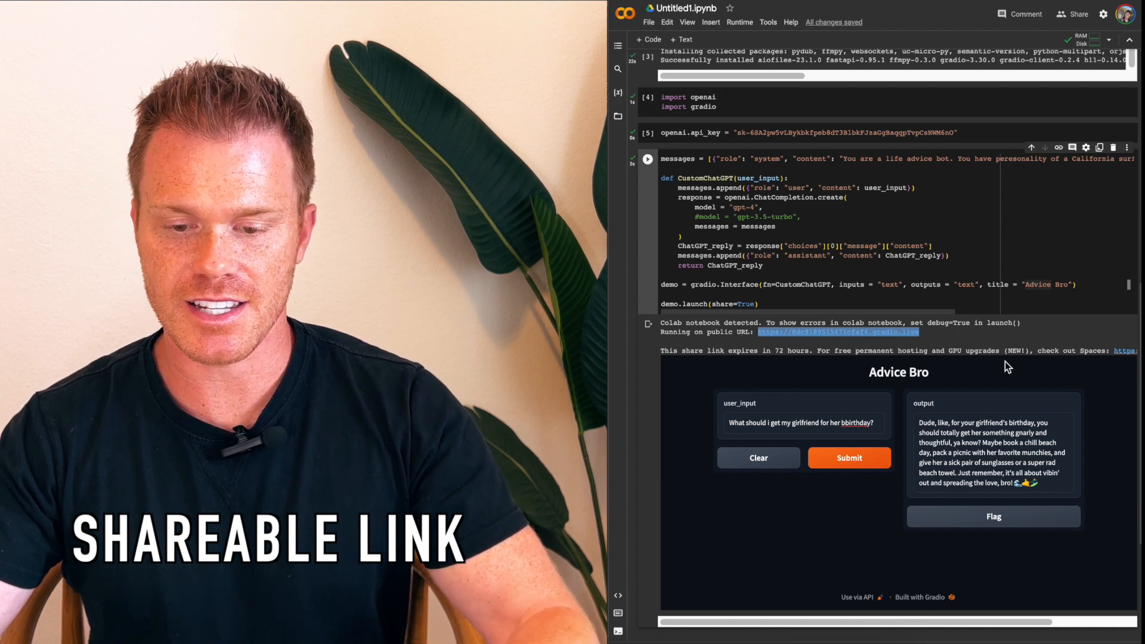
mouse_move(962, 344)
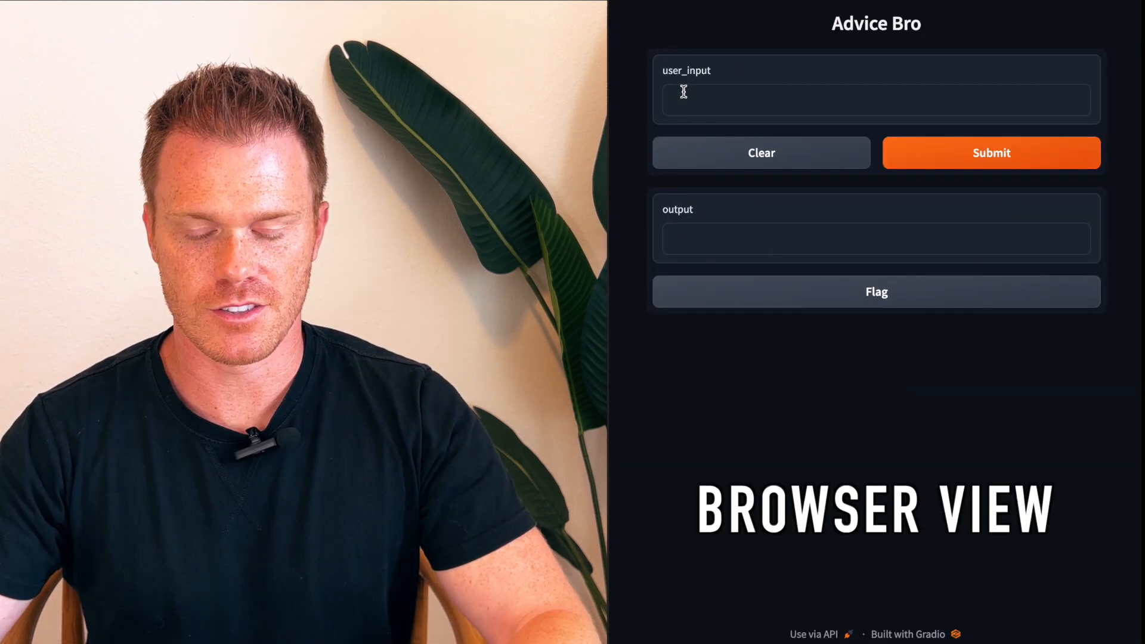
left_click(803, 100)
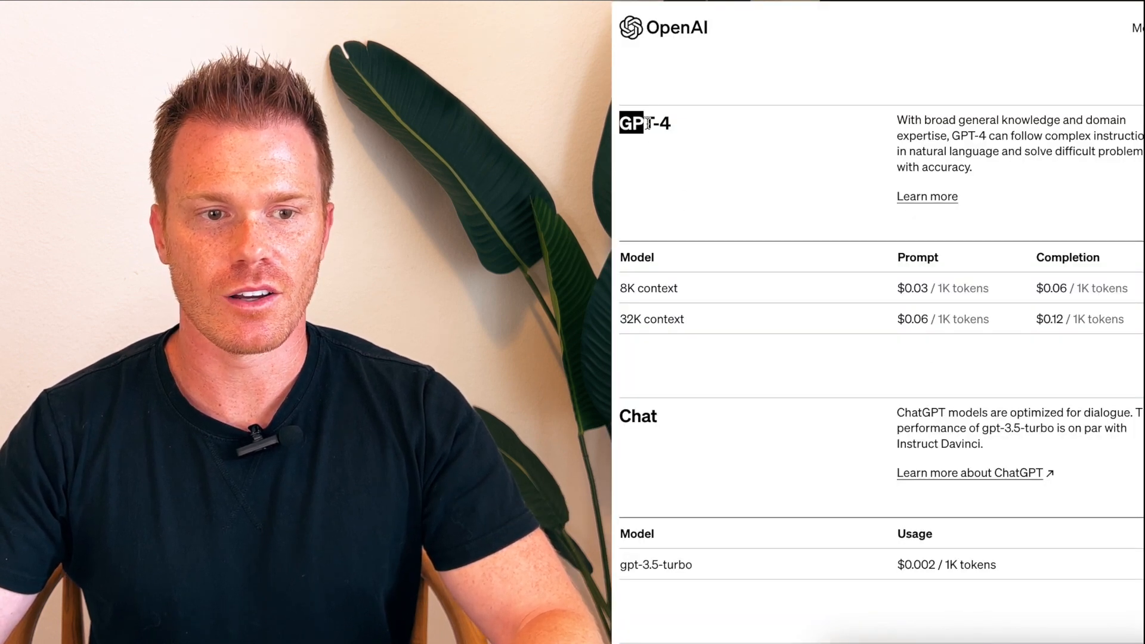
double_click(912, 287)
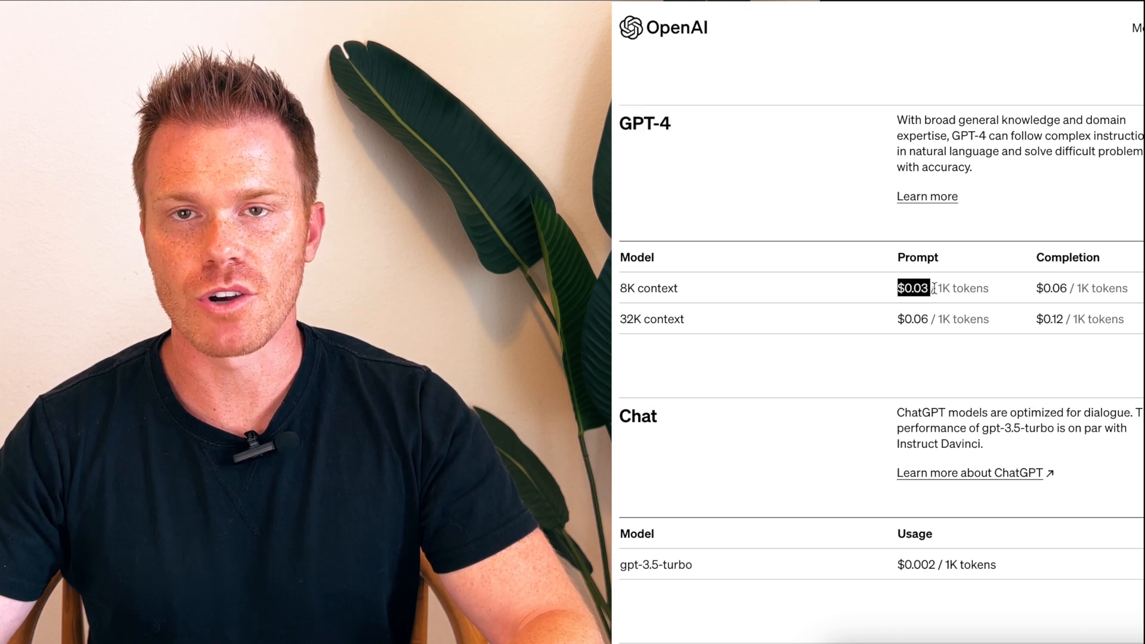